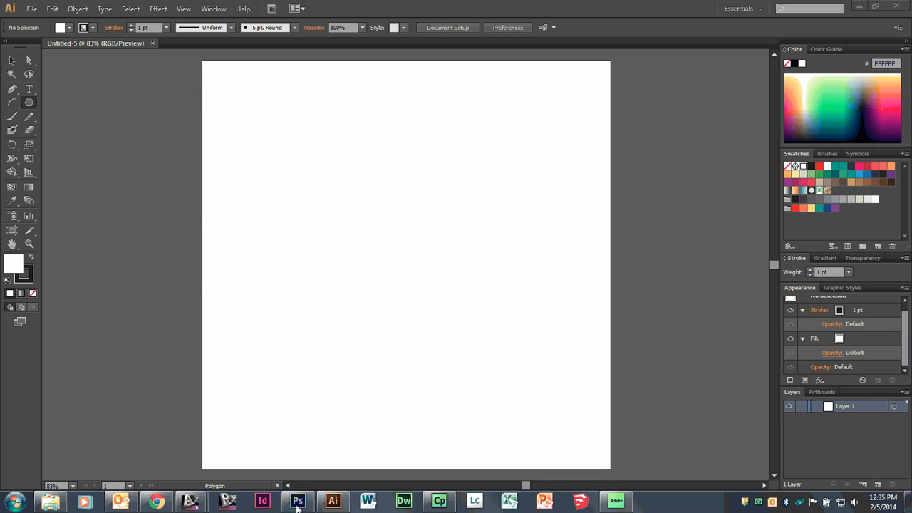
Bring the eames ply.jpg chair photo forward in Photoshop from the taskbar.
{"action": "left_click", "coordinate": [297, 501]}
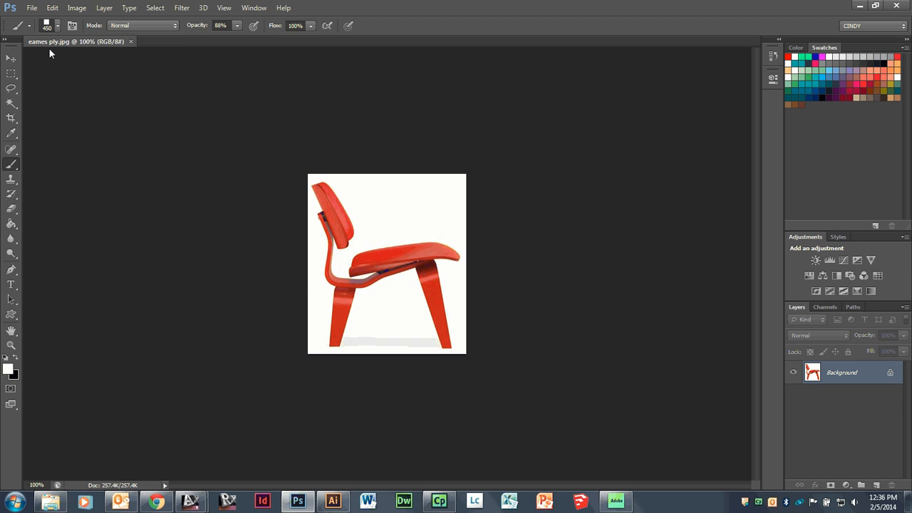
{"action": "mouse_move", "coordinate": [10, 100]}
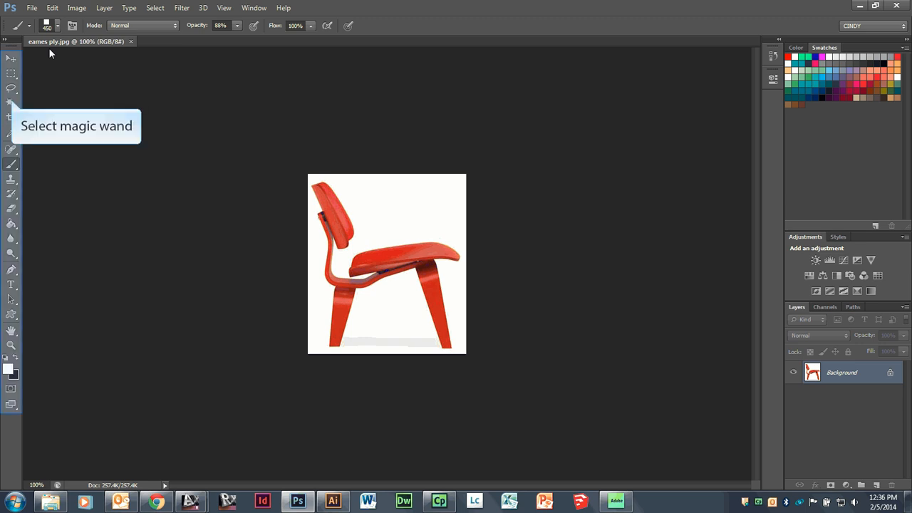
{"action": "mouse_move", "coordinate": [25, 65]}
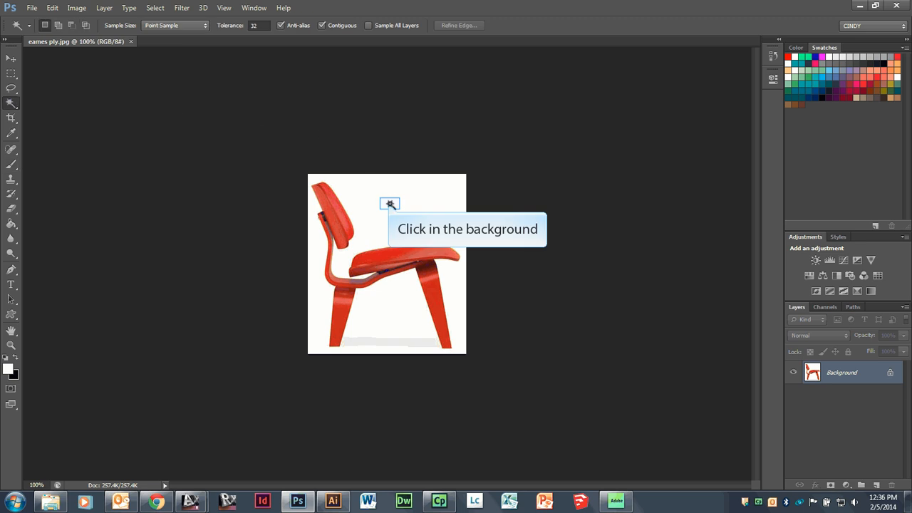
Magic-wand select the white backdrop and convert Background into editable Layer 0.
{"action": "left_click", "coordinate": [390, 203]}
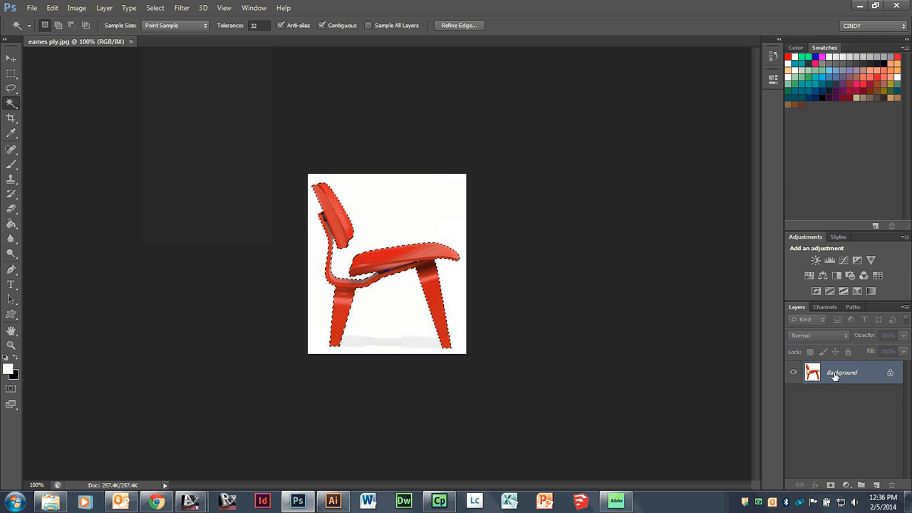
{"action": "mouse_move", "coordinate": [825, 376]}
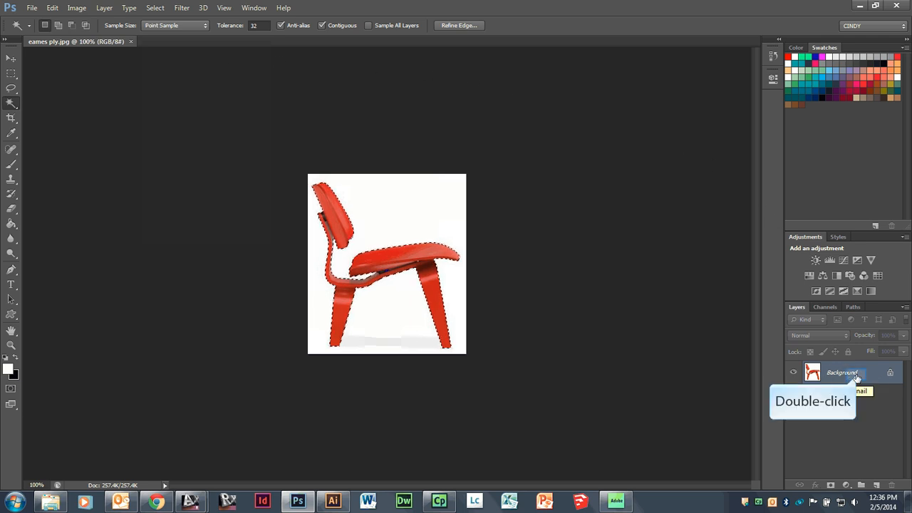
{"action": "double_click", "coordinate": [842, 372]}
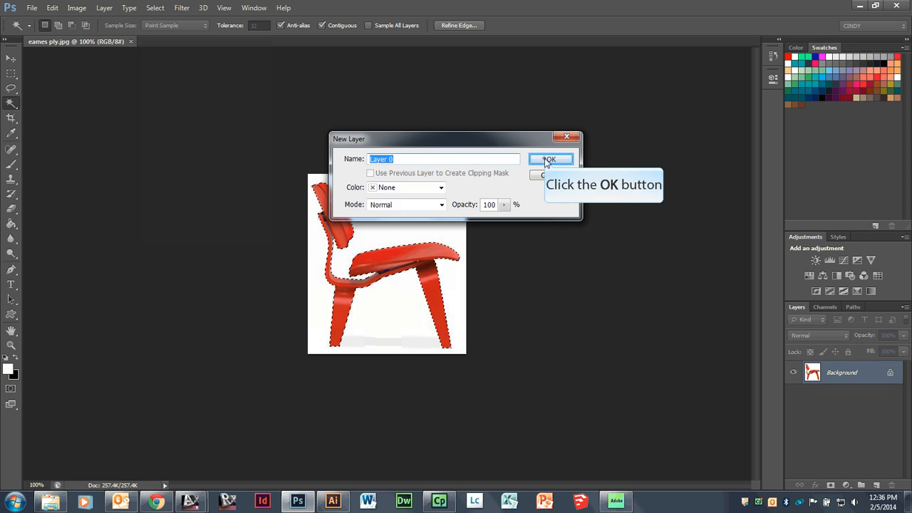
{"action": "left_click", "coordinate": [552, 159]}
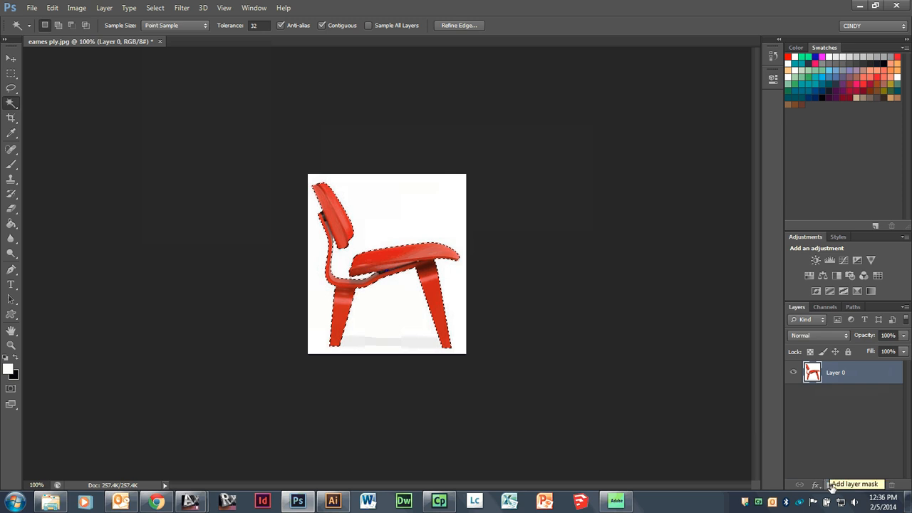
Add a layer mask so the white backdrop is hidden around the chair.
{"action": "left_click", "coordinate": [828, 482]}
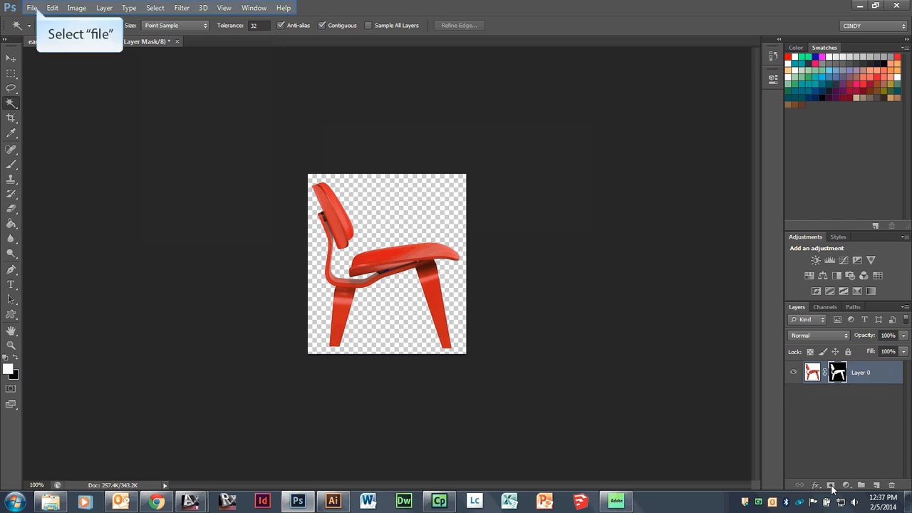
{"action": "mouse_move", "coordinate": [139, 291]}
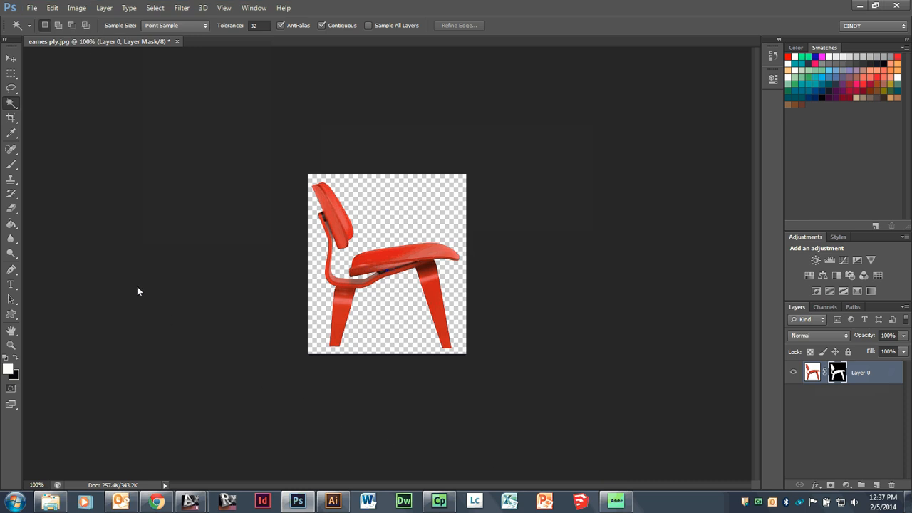
{"action": "left_click", "coordinate": [37, 9]}
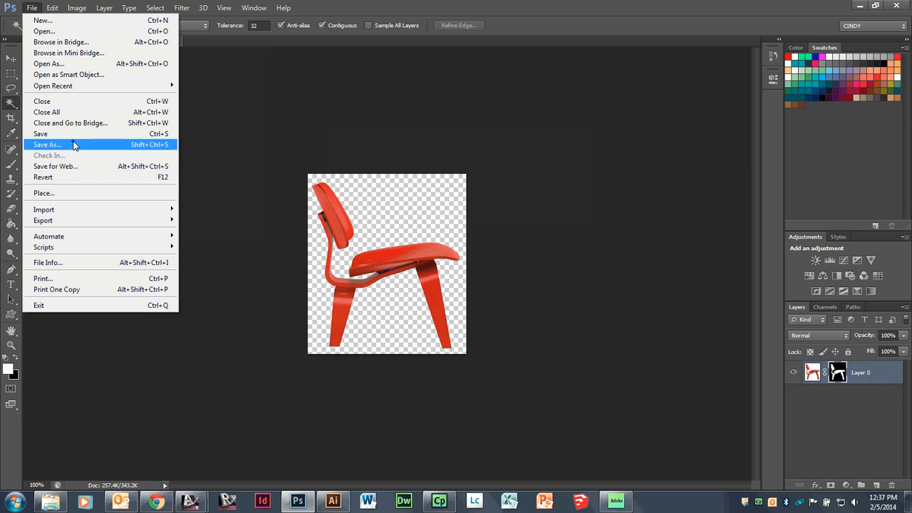
Save as eames ply.psd in PRESENTATION SKILLS, accepting the Photoshop format options.
{"action": "left_click", "coordinate": [47, 145]}
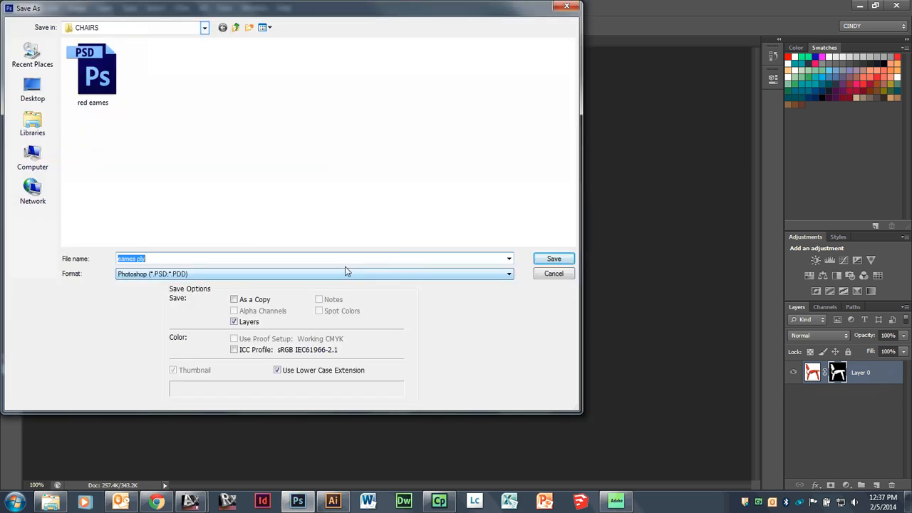
{"action": "left_click", "coordinate": [205, 27]}
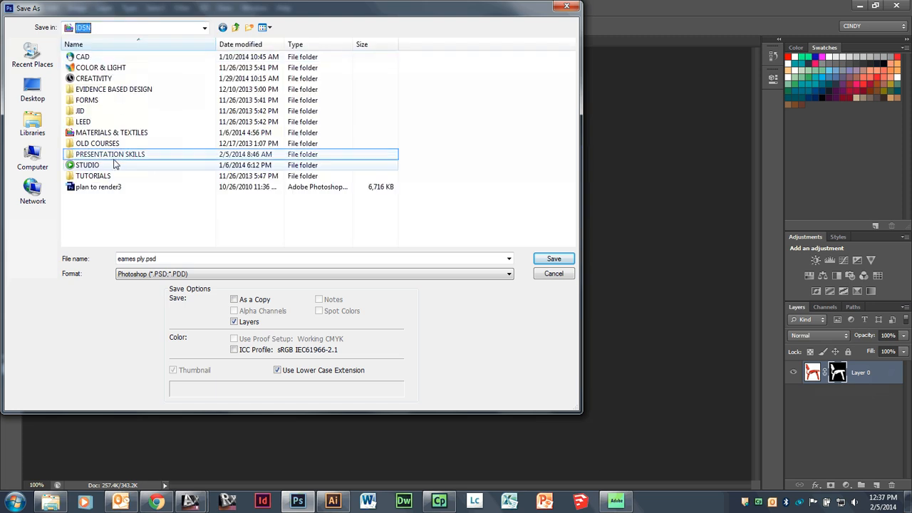
{"action": "double_click", "coordinate": [110, 154]}
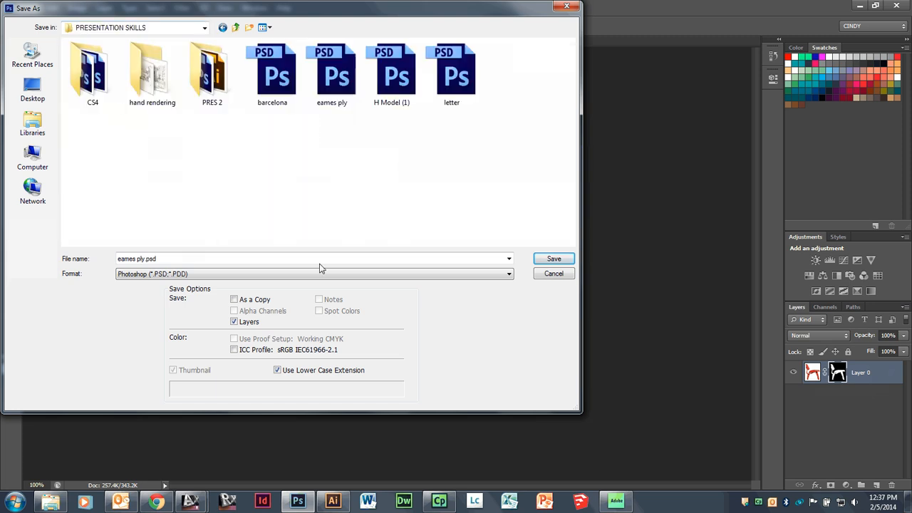
{"action": "mouse_move", "coordinate": [553, 259]}
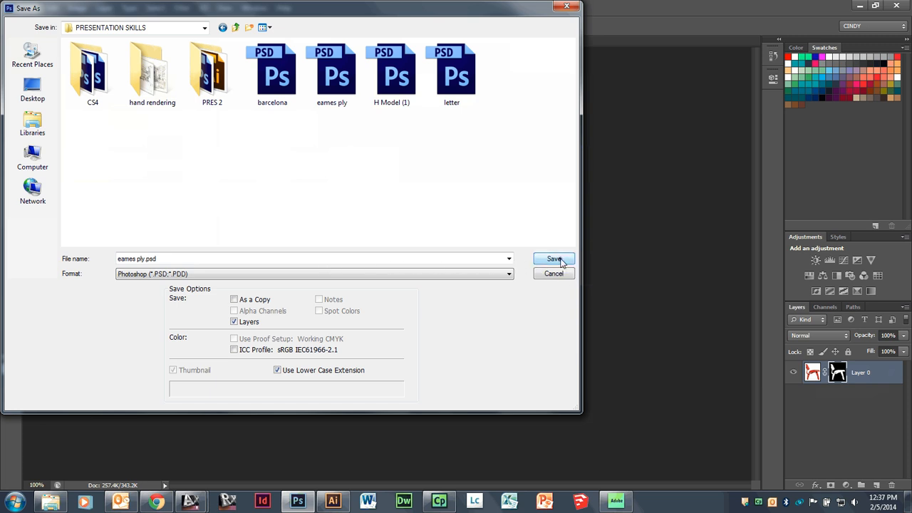
{"action": "left_click", "coordinate": [553, 259]}
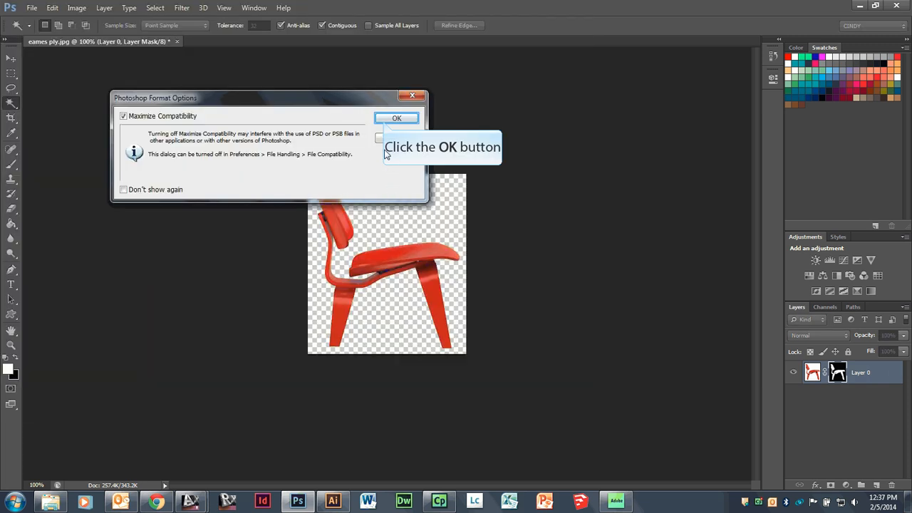
{"action": "left_click", "coordinate": [397, 117]}
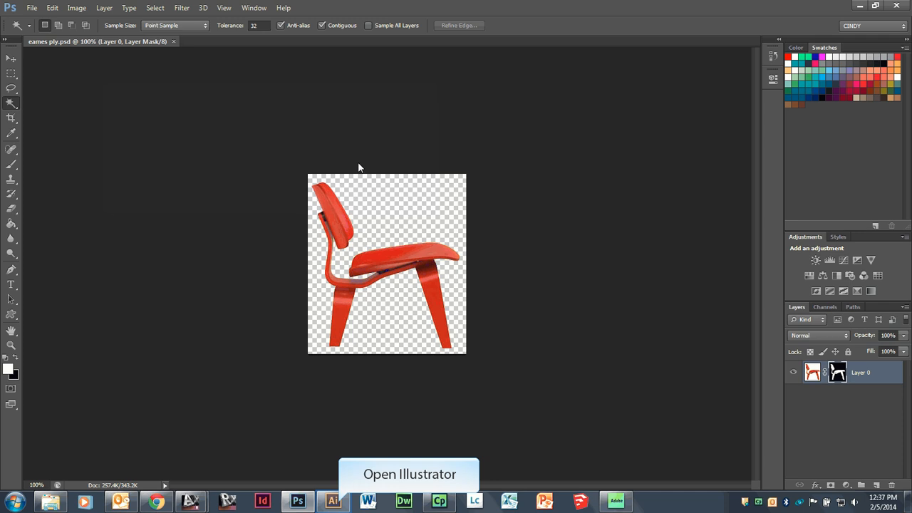
In Illustrator, drag a large green hexagon across the artboard and deselect it.
{"action": "left_click", "coordinate": [333, 501]}
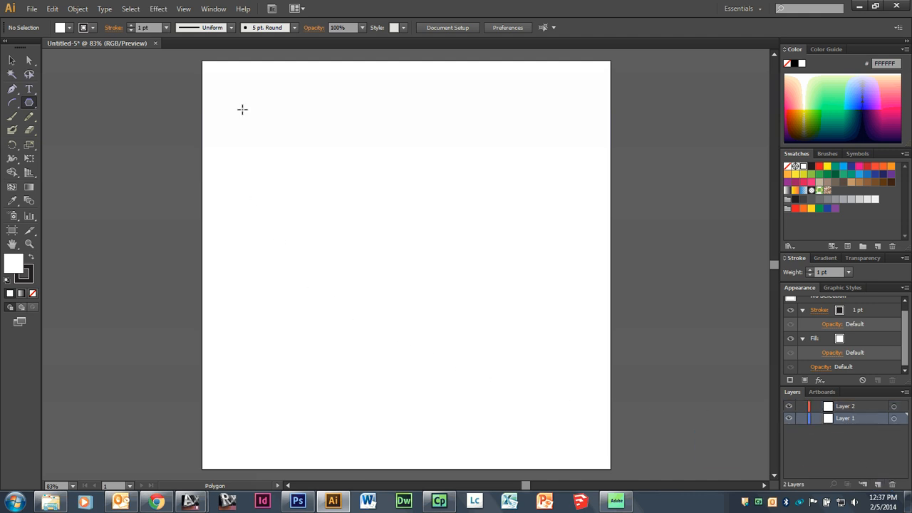
{"action": "left_click_drag", "start_coordinate": [242, 109], "coordinate": [381, 310]}
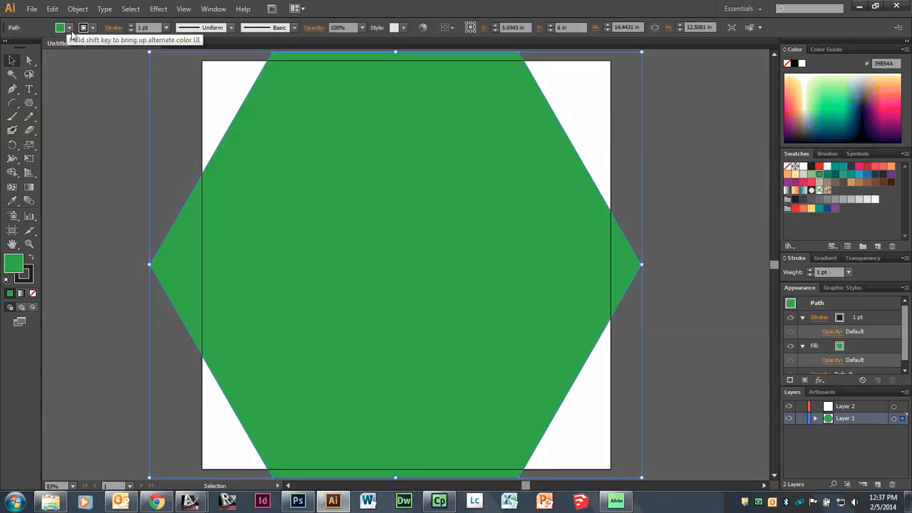
{"action": "left_click", "coordinate": [716, 228]}
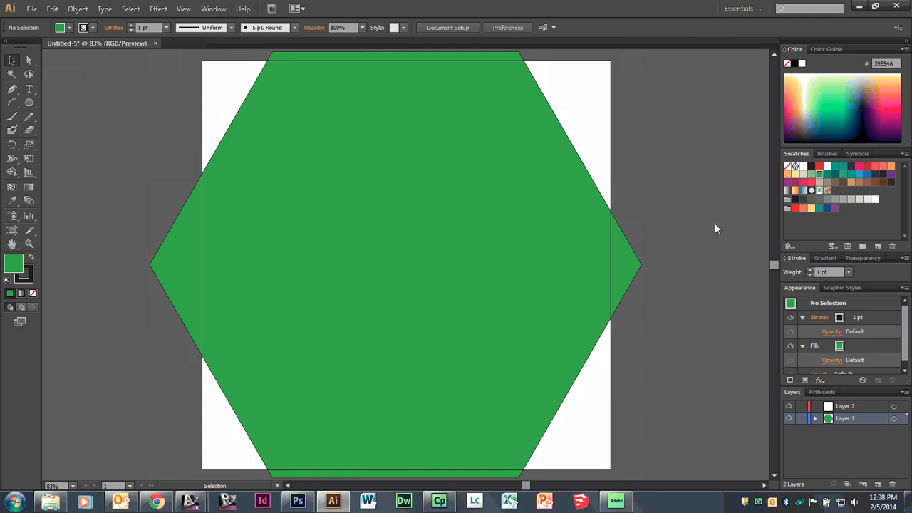
{"action": "mouse_move", "coordinate": [58, 10]}
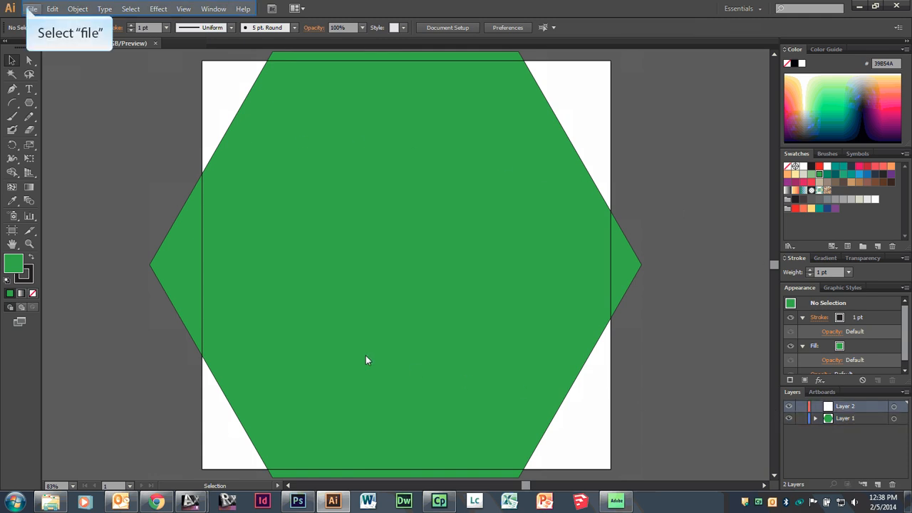
Place eames ply.psd from PRESENTATION SKILLS onto the green hexagon.
{"action": "left_click", "coordinate": [33, 9]}
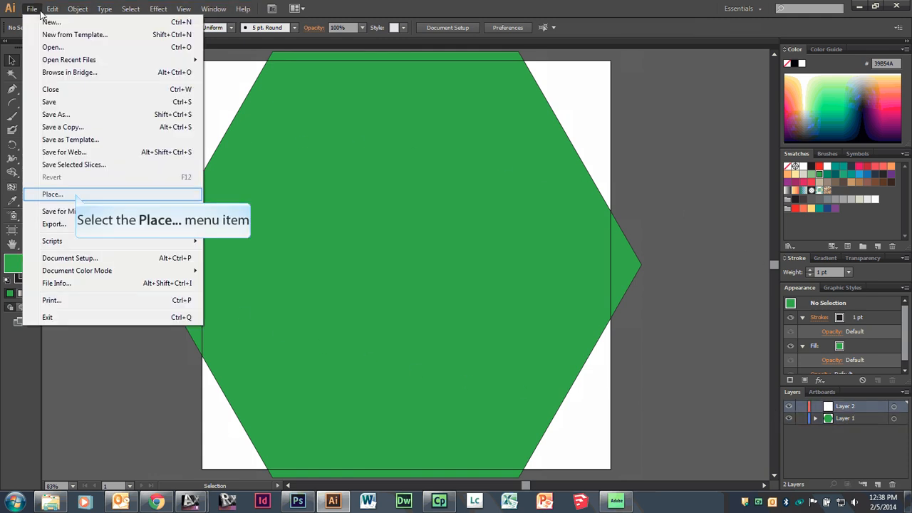
{"action": "left_click", "coordinate": [52, 194]}
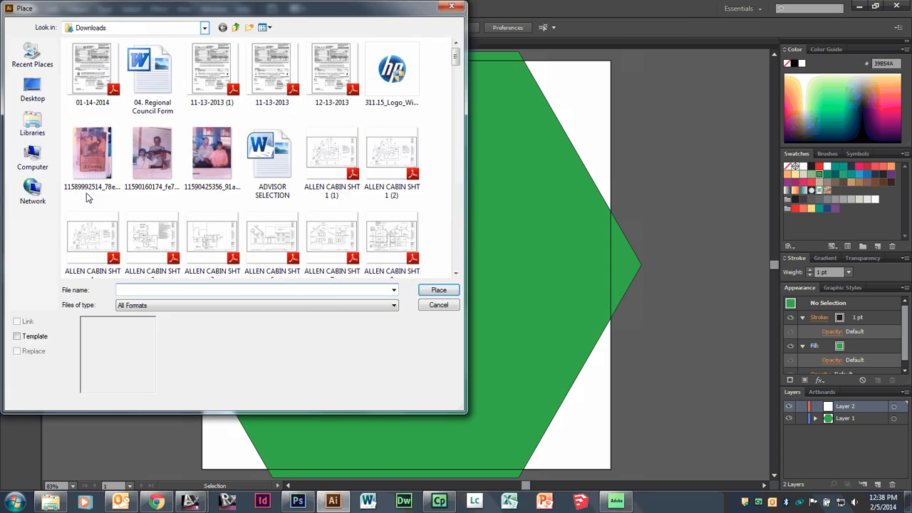
{"action": "left_click", "coordinate": [206, 27]}
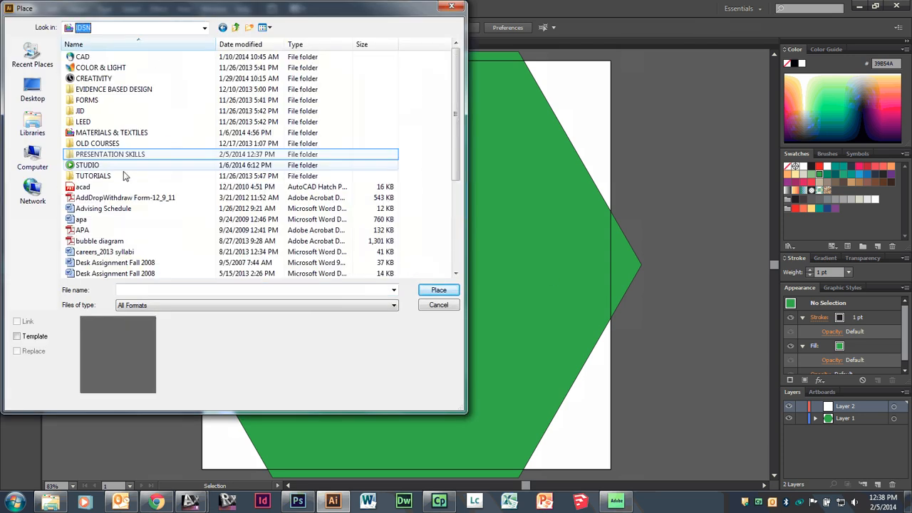
{"action": "double_click", "coordinate": [110, 154]}
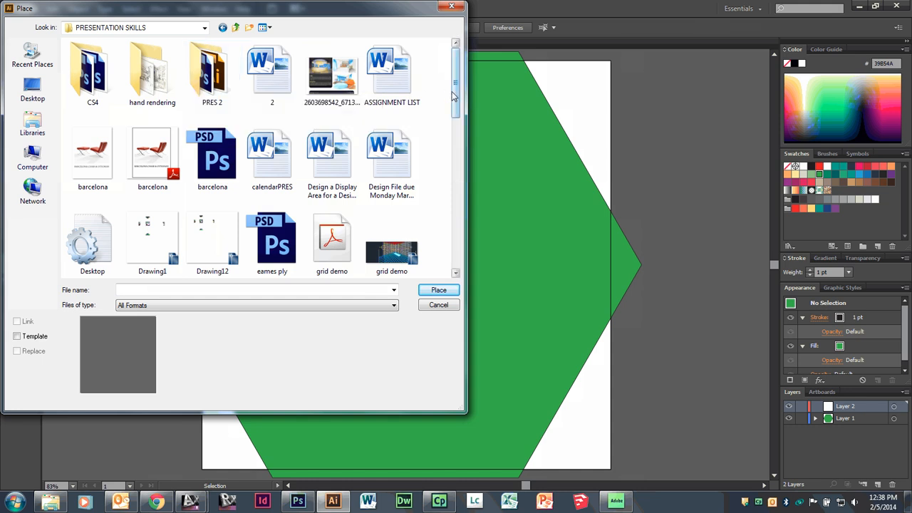
{"action": "left_click", "coordinate": [438, 290]}
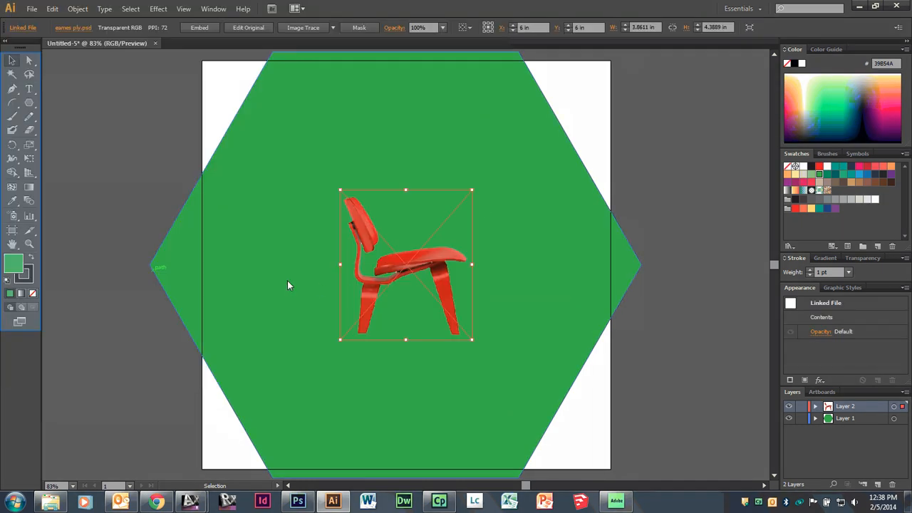
{"action": "left_click", "coordinate": [11, 65]}
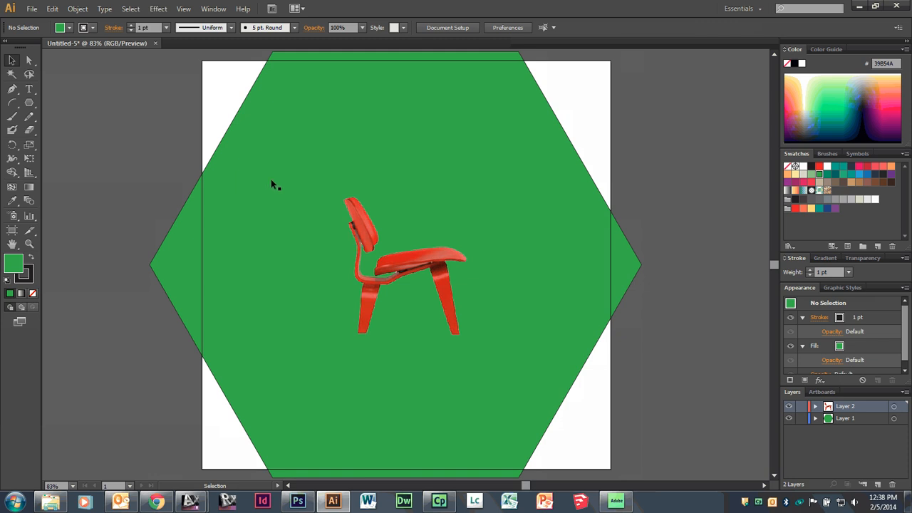
{"action": "left_click", "coordinate": [406, 274]}
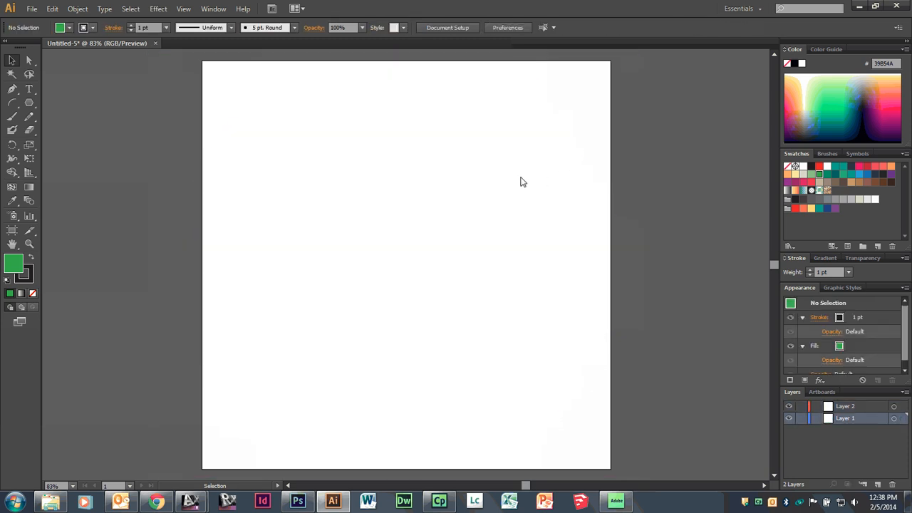
{"action": "mouse_move", "coordinate": [332, 501]}
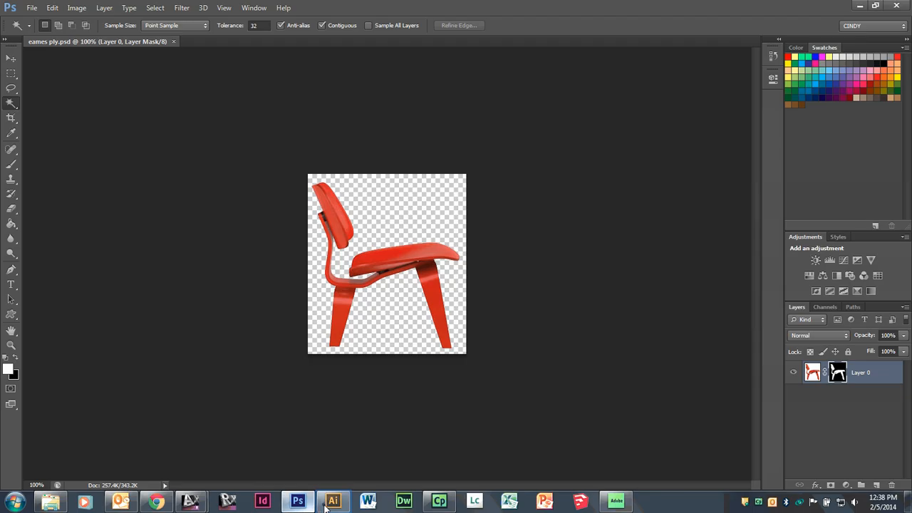
Copy the bathroom rendering from the Downloads folder via right-click.
{"action": "left_click", "coordinate": [332, 501]}
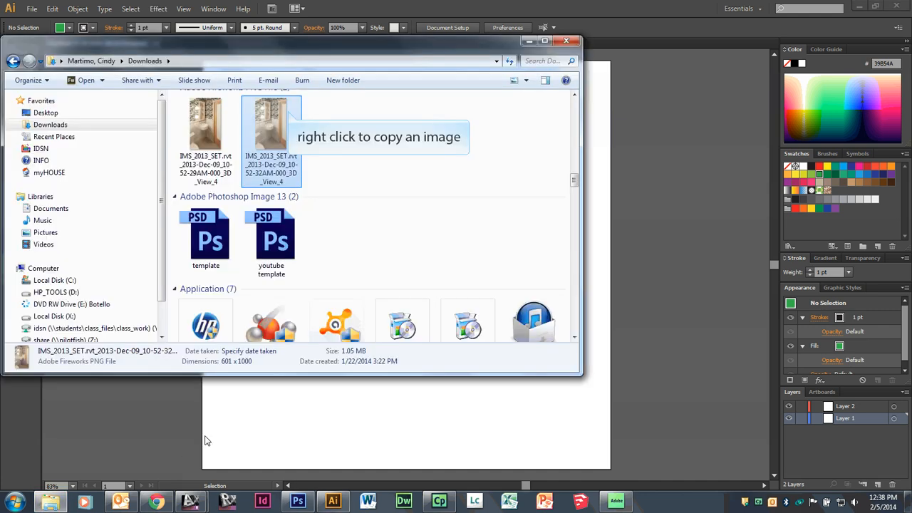
{"action": "right_click", "coordinate": [270, 125]}
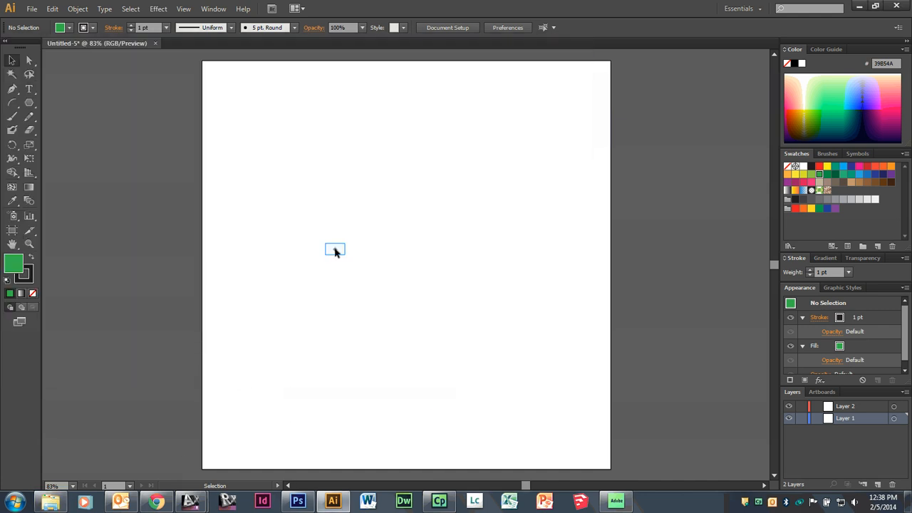
Paste the copied bathroom rendering onto Layer 1 of the artboard.
{"action": "left_click", "coordinate": [49, 8]}
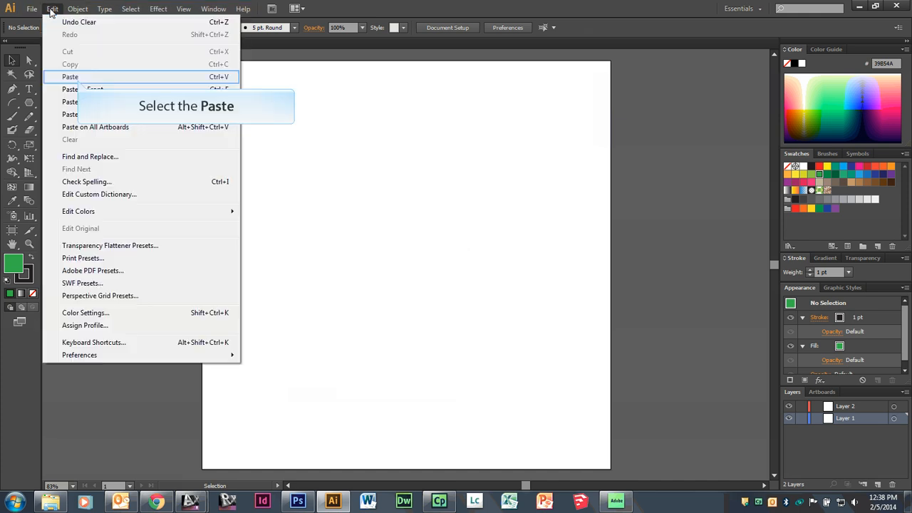
{"action": "mouse_move", "coordinate": [83, 80]}
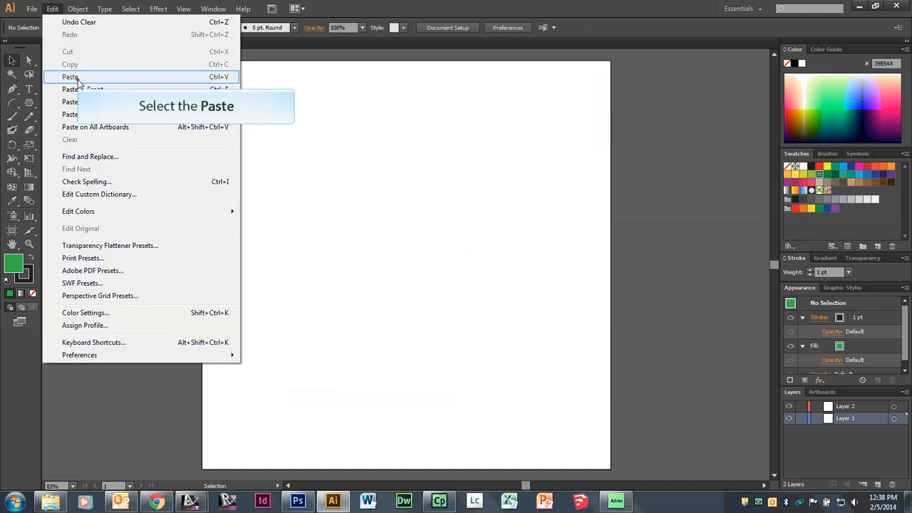
{"action": "left_click", "coordinate": [67, 75]}
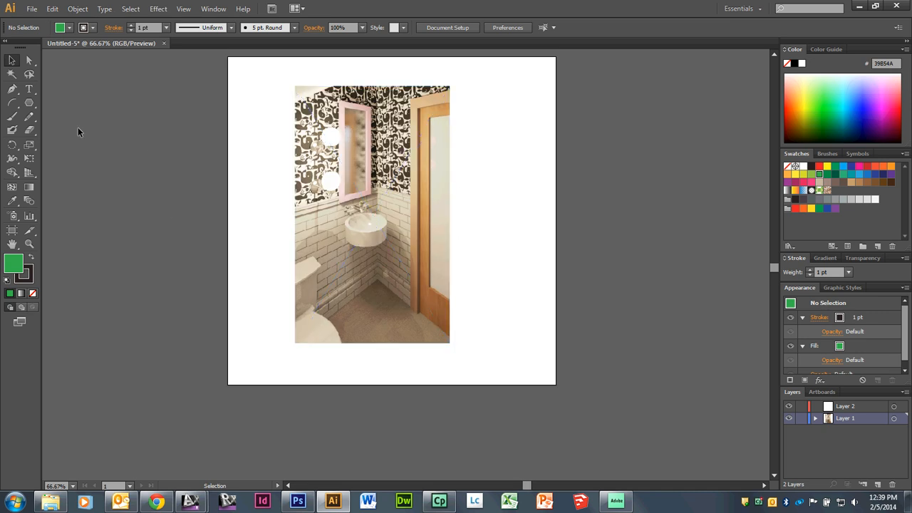
{"action": "left_click", "coordinate": [34, 110]}
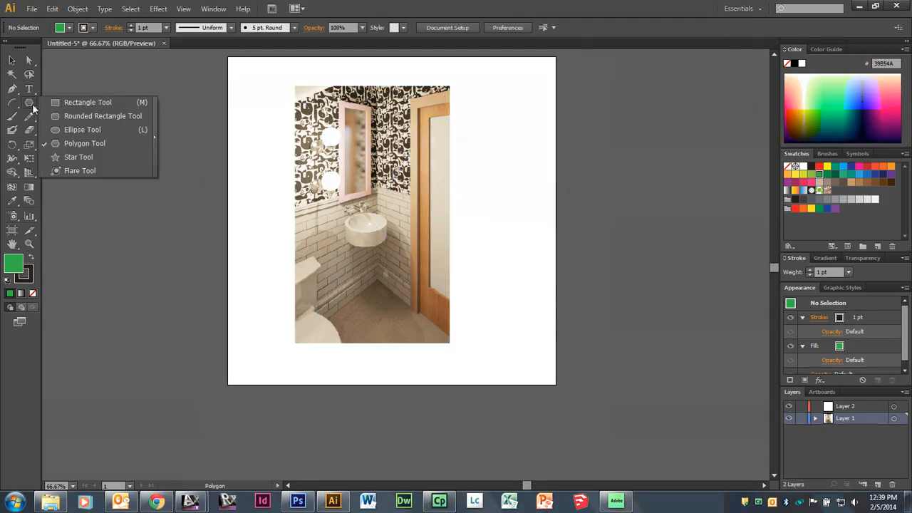
{"action": "mouse_move", "coordinate": [77, 135]}
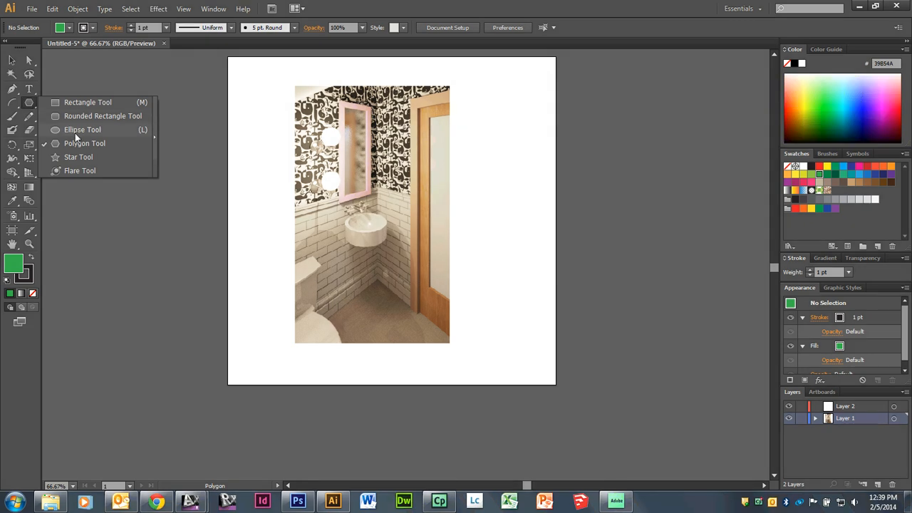
Draw a circle around the sink with the Ellipse Tool and remove its fill.
{"action": "left_click", "coordinate": [81, 129]}
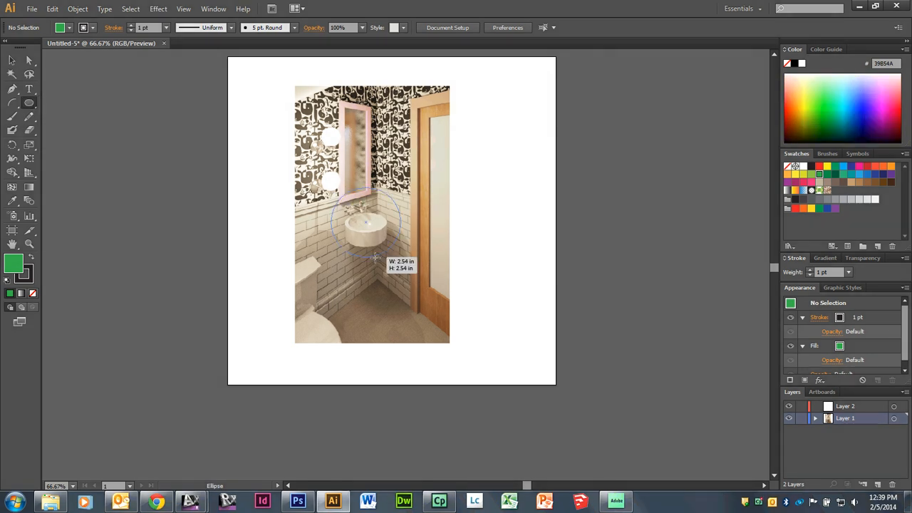
{"action": "left_click_drag", "start_coordinate": [335, 192], "coordinate": [471, 324]}
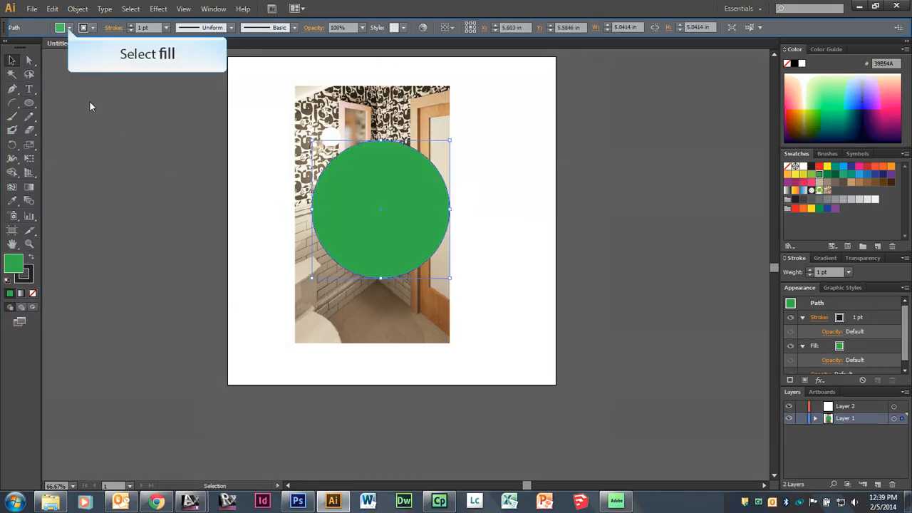
{"action": "left_click", "coordinate": [59, 28]}
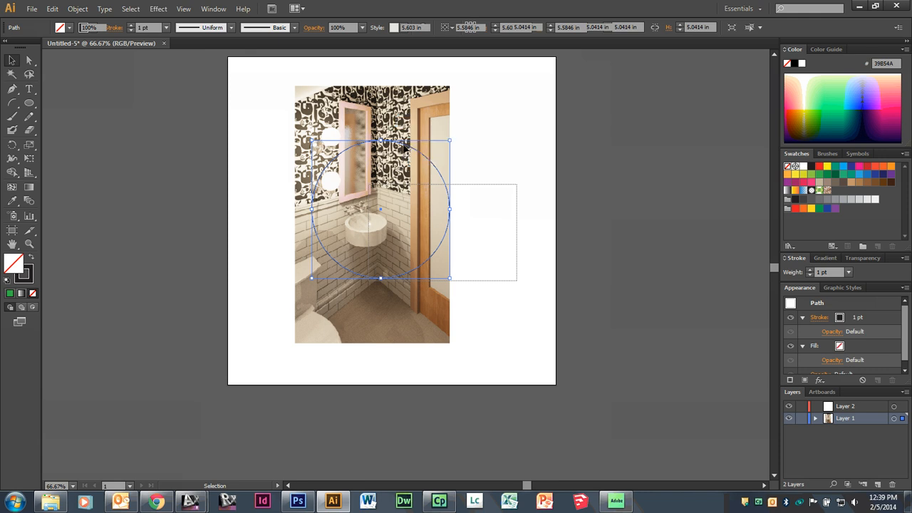
{"action": "right_click", "coordinate": [380, 209]}
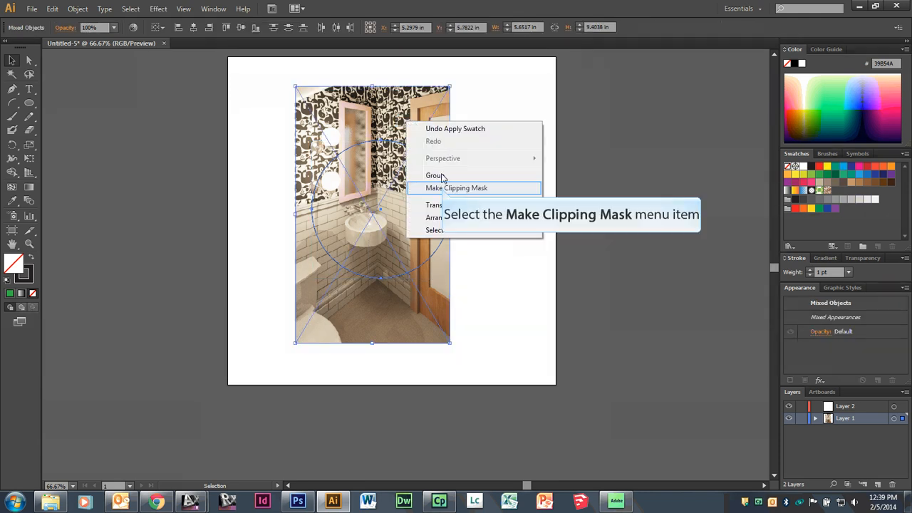
{"action": "left_click", "coordinate": [458, 188]}
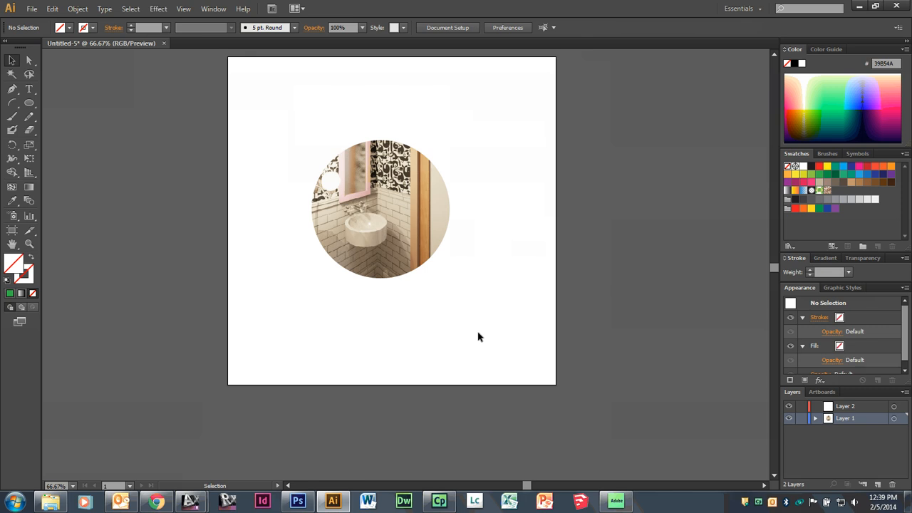
{"action": "mouse_move", "coordinate": [488, 278]}
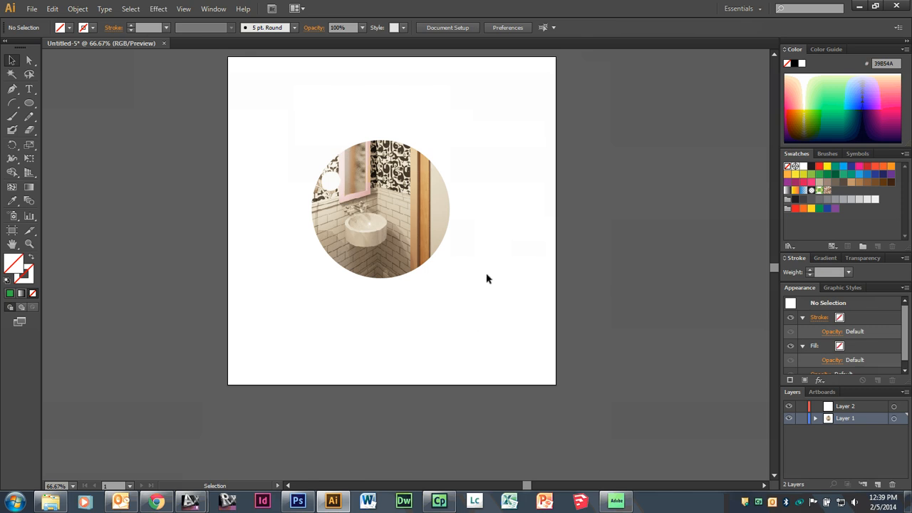
{"action": "right_click", "coordinate": [381, 206]}
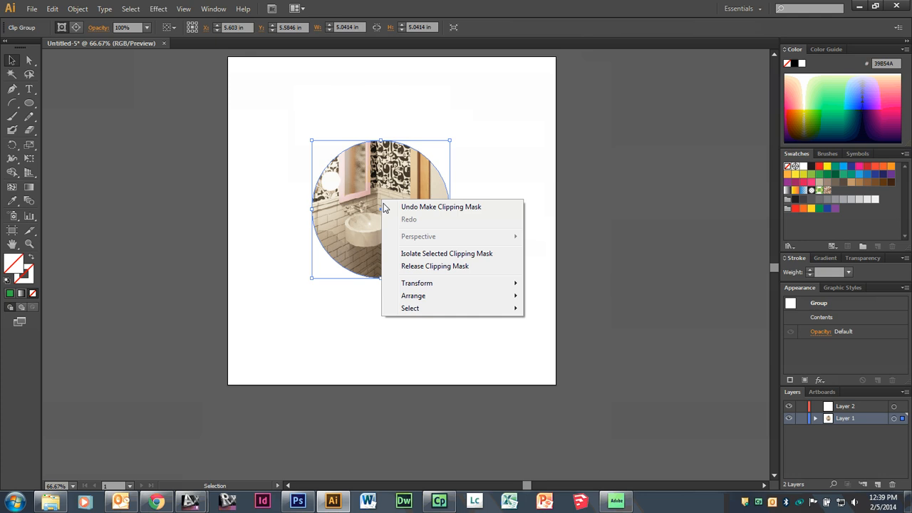
{"action": "left_click", "coordinate": [435, 266]}
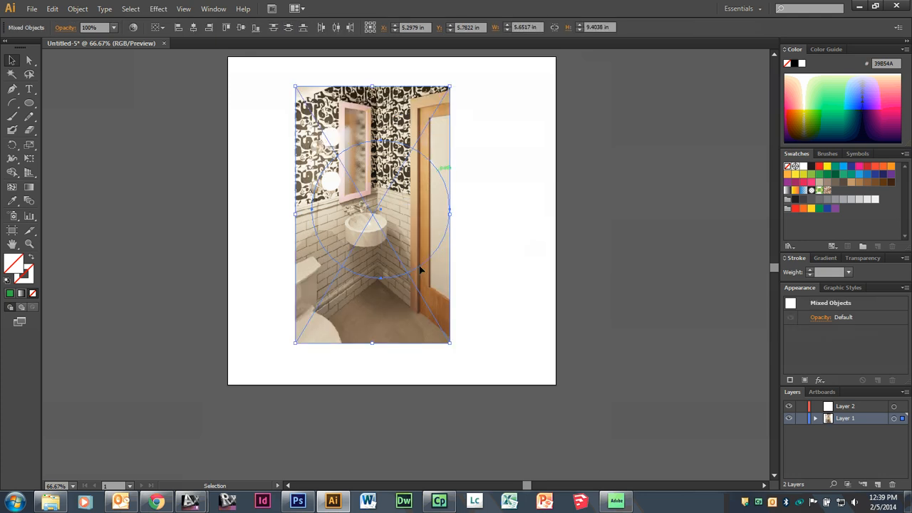
{"action": "mouse_move", "coordinate": [435, 229]}
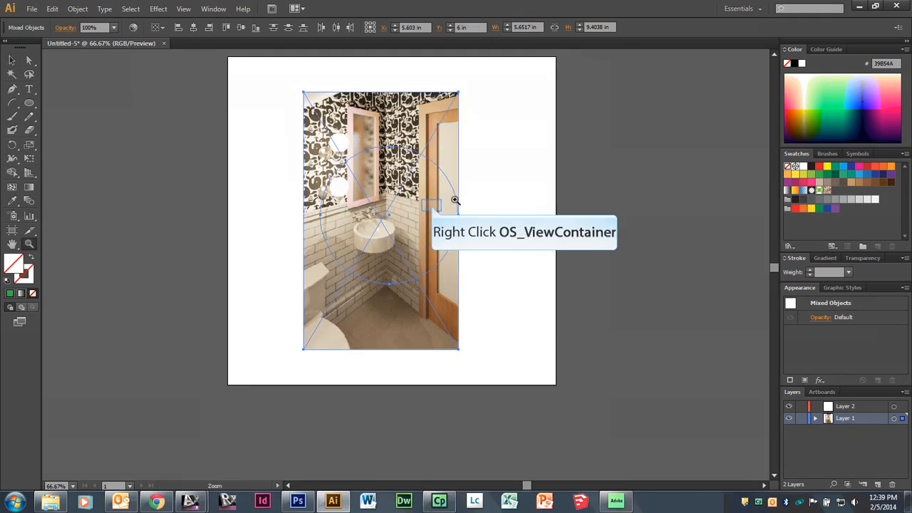
Make a clipping mask so only the sink area shows inside the circle.
{"action": "right_click", "coordinate": [449, 206]}
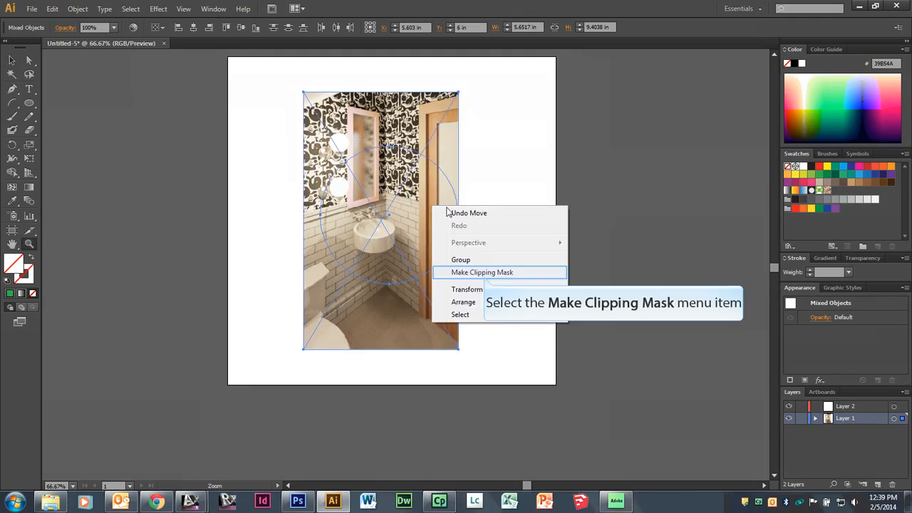
{"action": "left_click", "coordinate": [499, 273]}
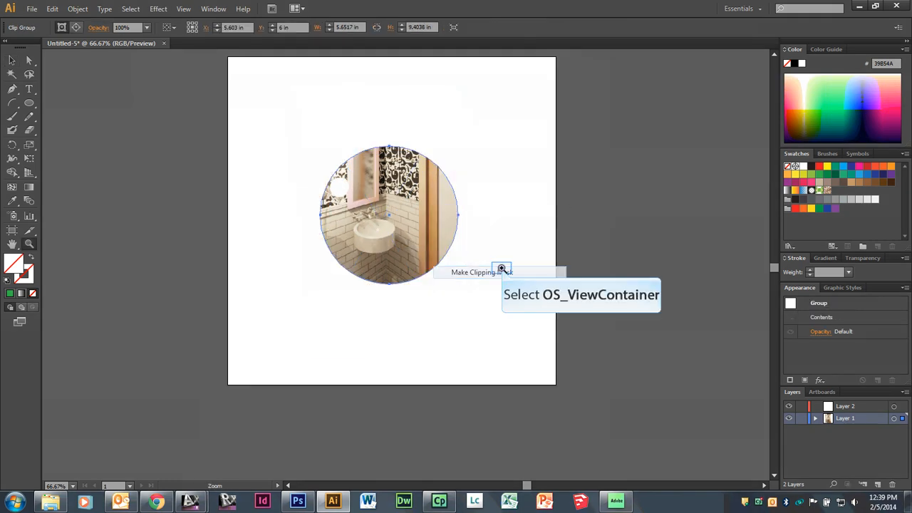